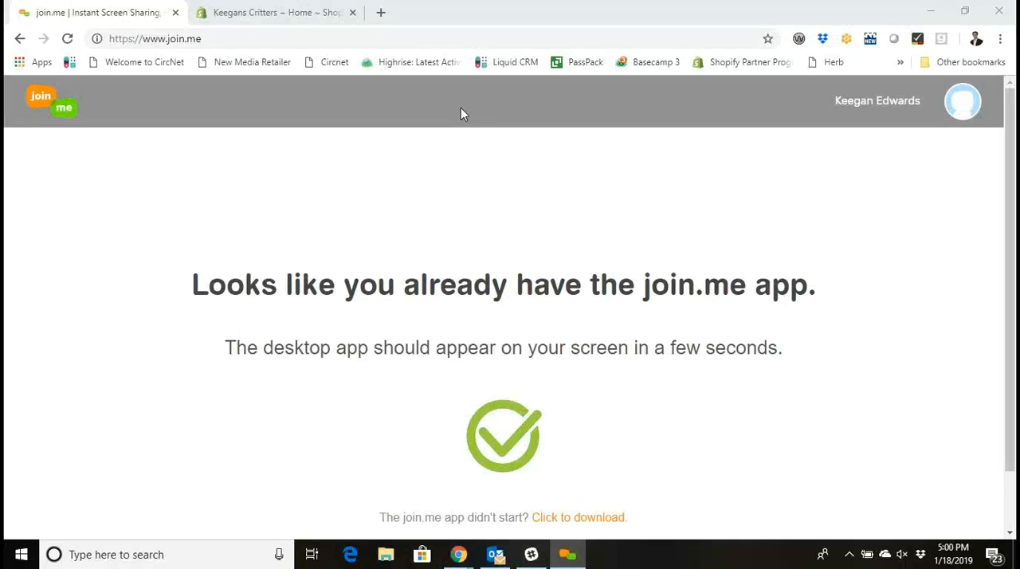
Step: Switch to the Keegans Critters Shopify admin browser tab
left_click(275, 12)
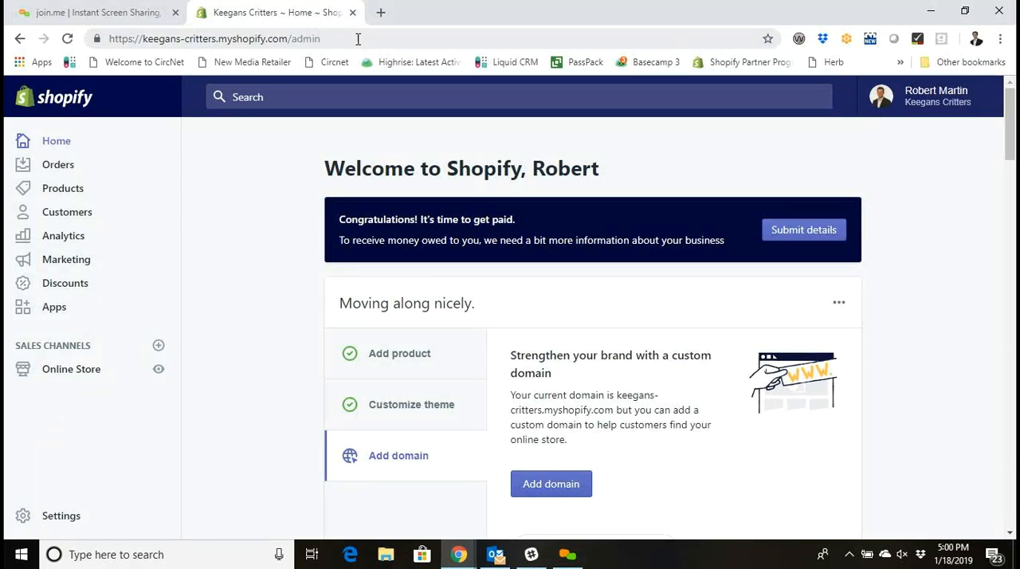
mouse_move(226, 206)
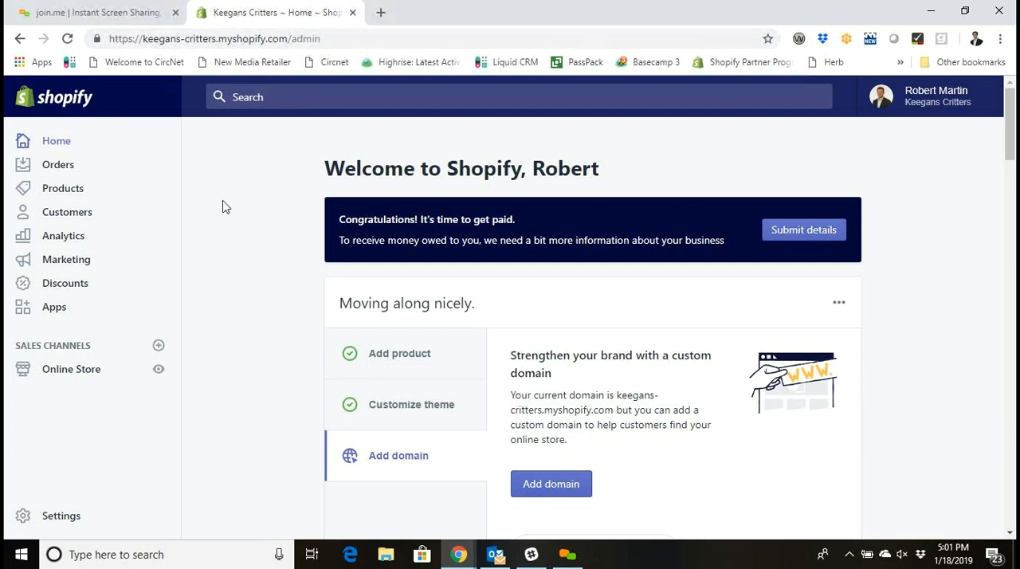
mouse_move(245, 220)
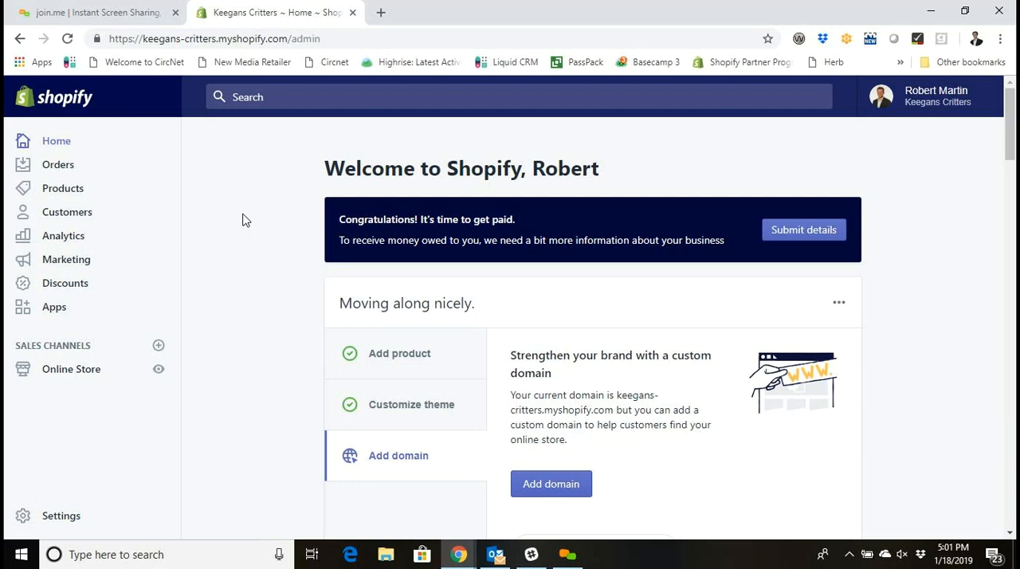
mouse_move(219, 191)
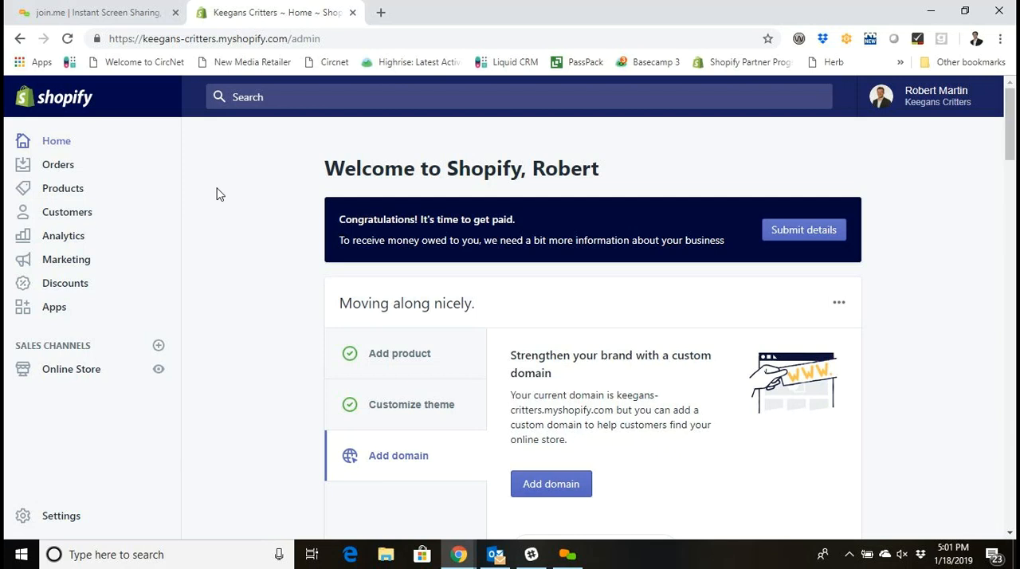
mouse_move(225, 211)
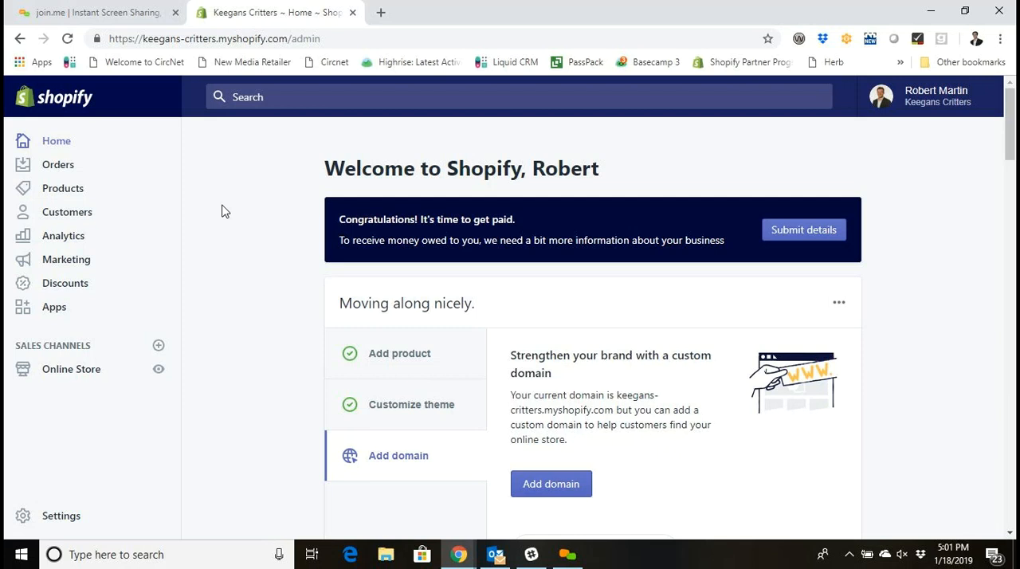
mouse_move(242, 300)
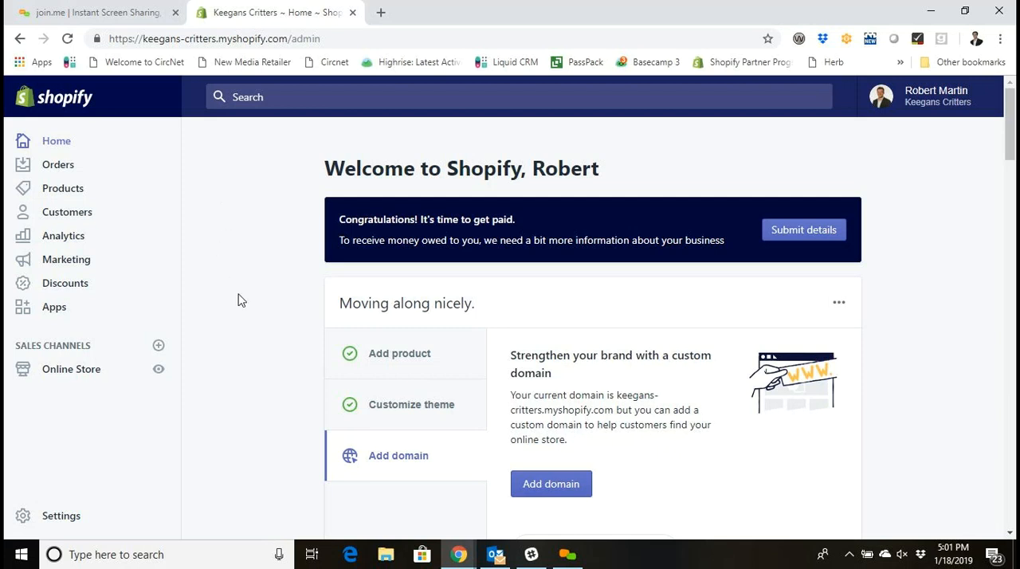
mouse_move(231, 311)
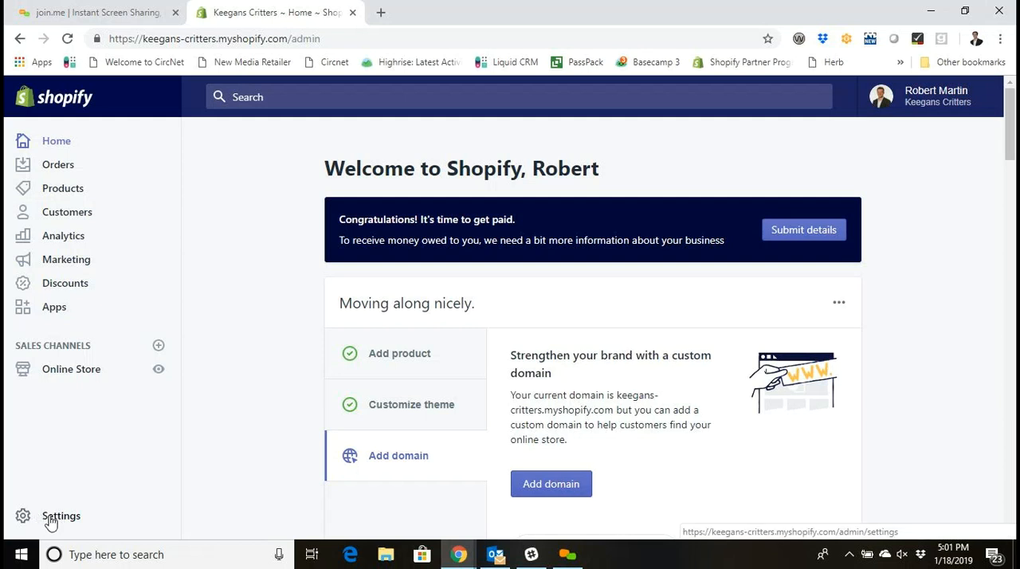
Step: Go to Settings > Notifications and browse the order, shipping and account email templates
left_click(61, 516)
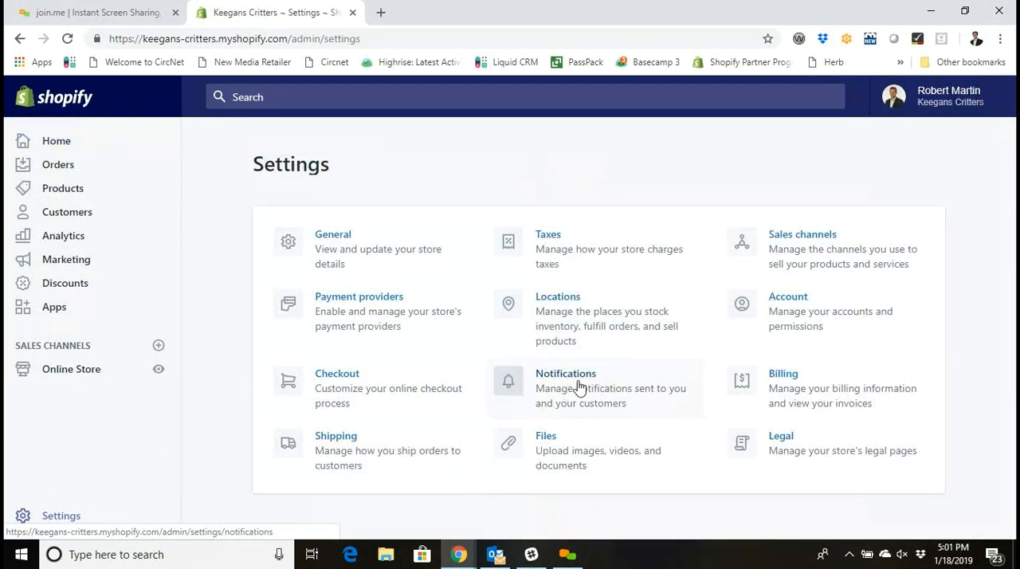
left_click(566, 373)
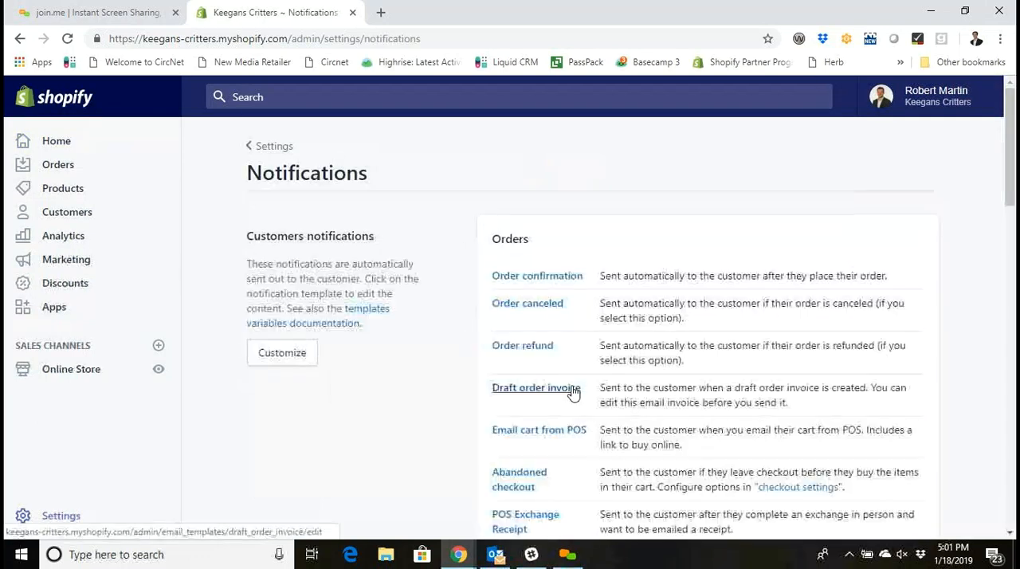
scroll("down", 3)
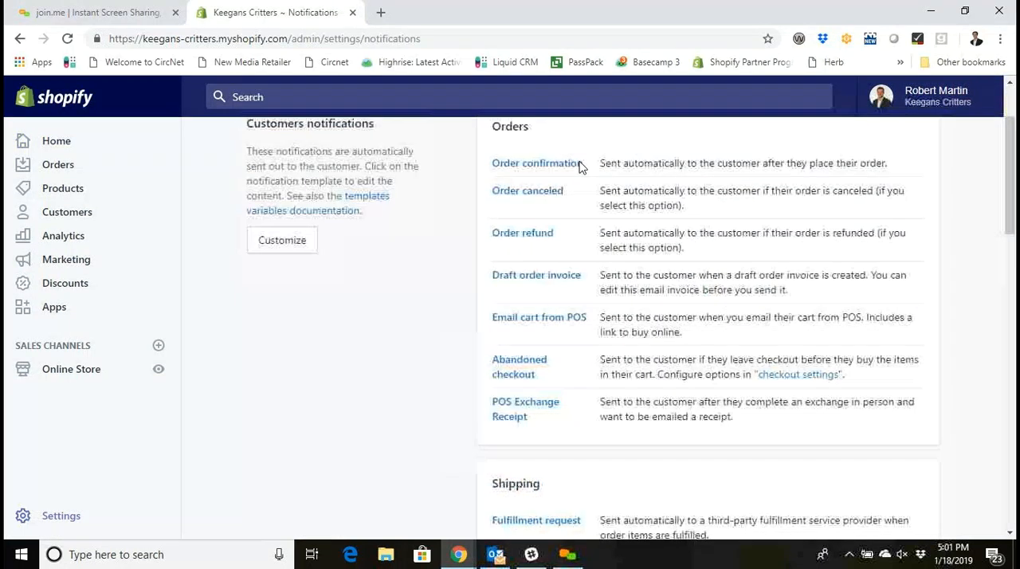
scroll("down", 3)
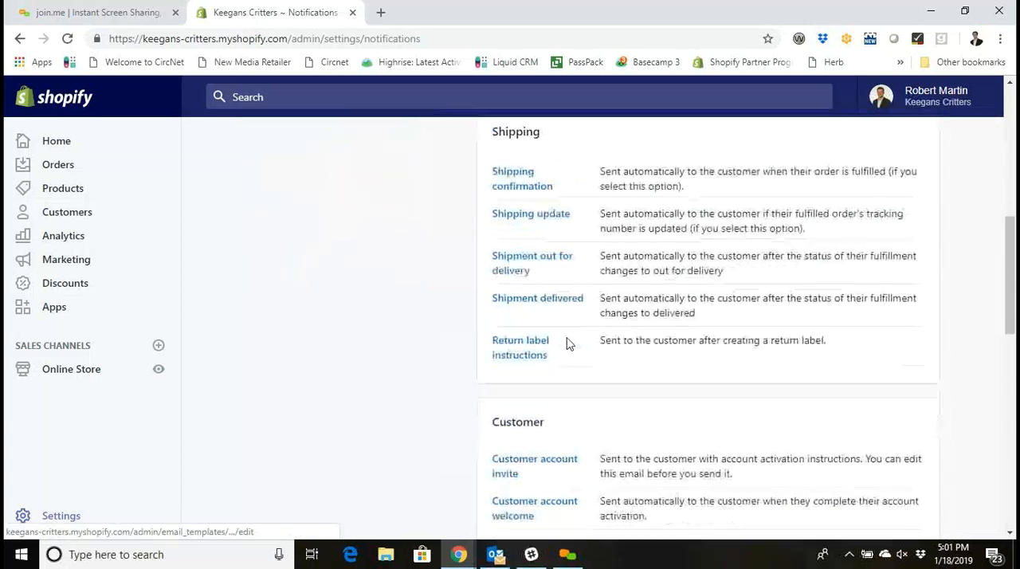
scroll("up", 3)
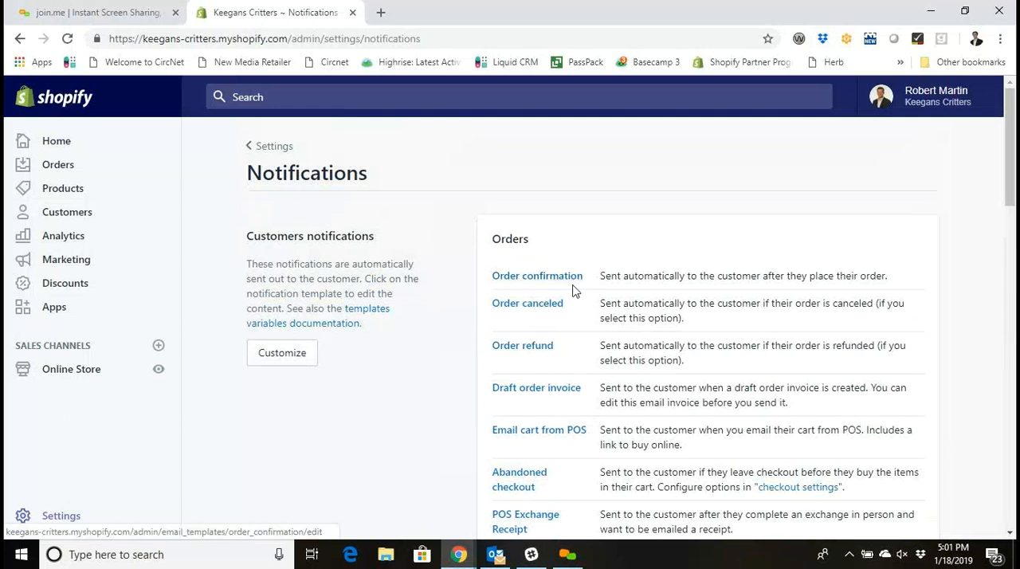
mouse_move(538, 276)
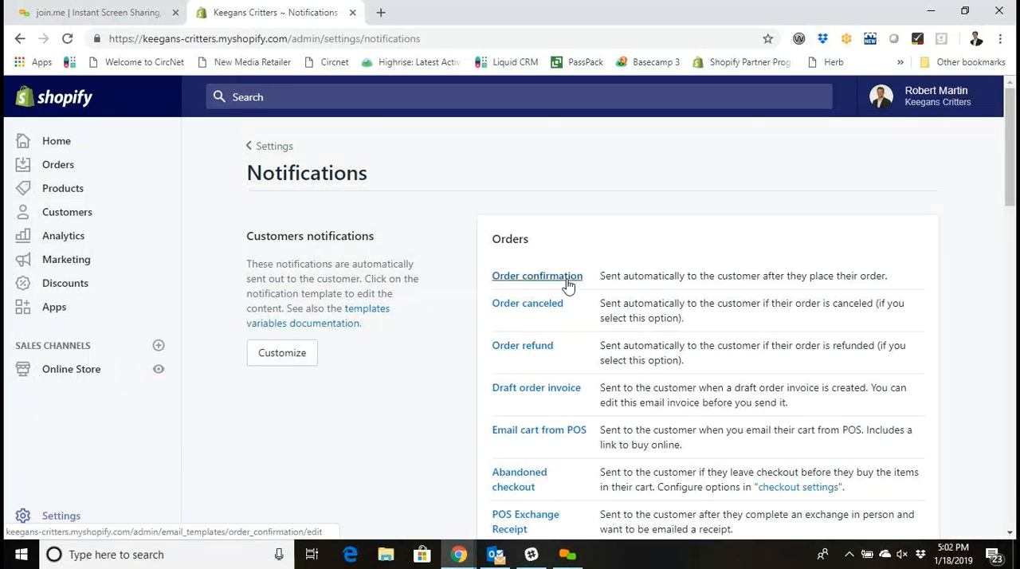
Step: Open the Order confirmation template and look through its subject and HTML body
left_click(537, 275)
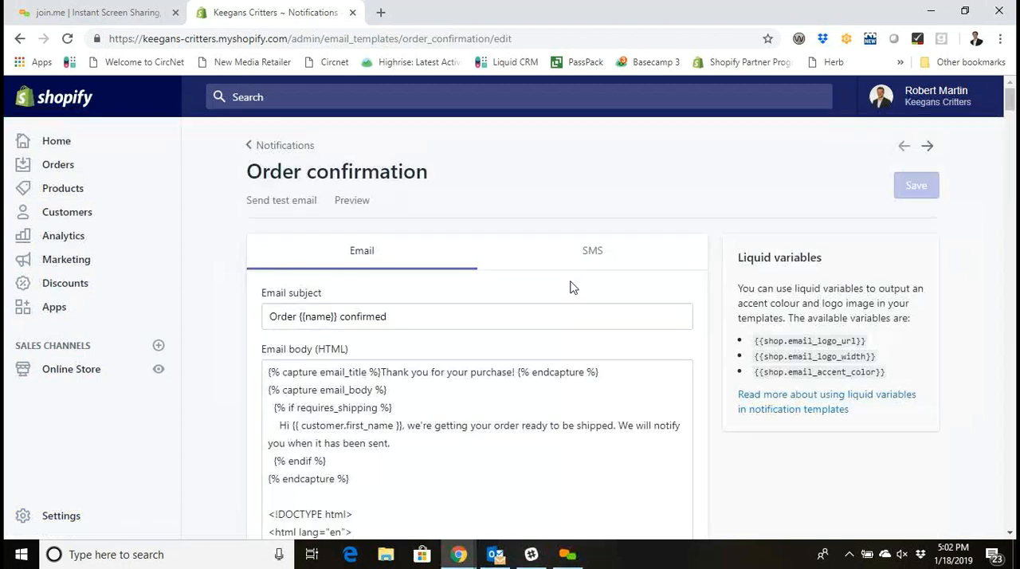
scroll("down", 3)
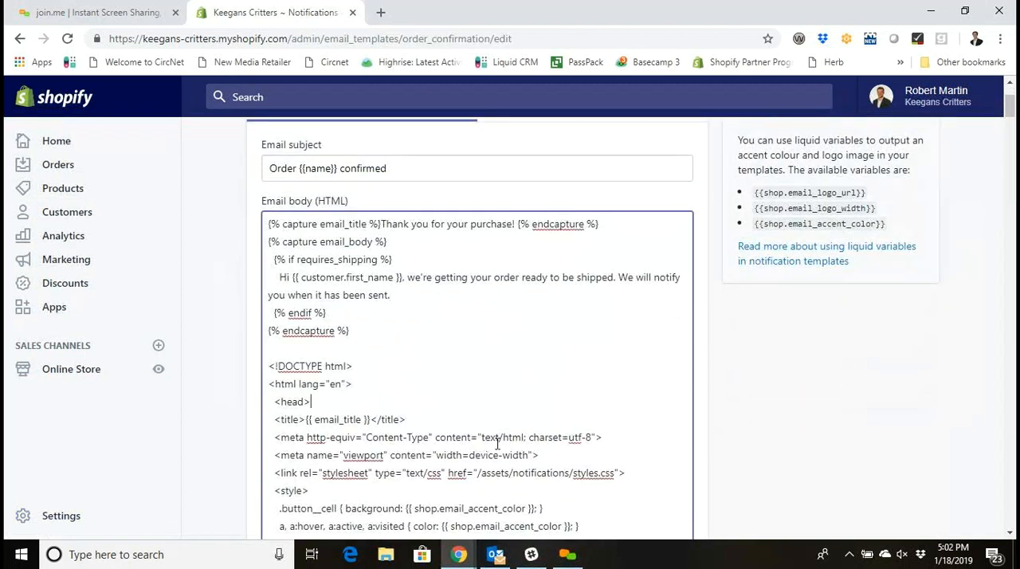
scroll("down", 3)
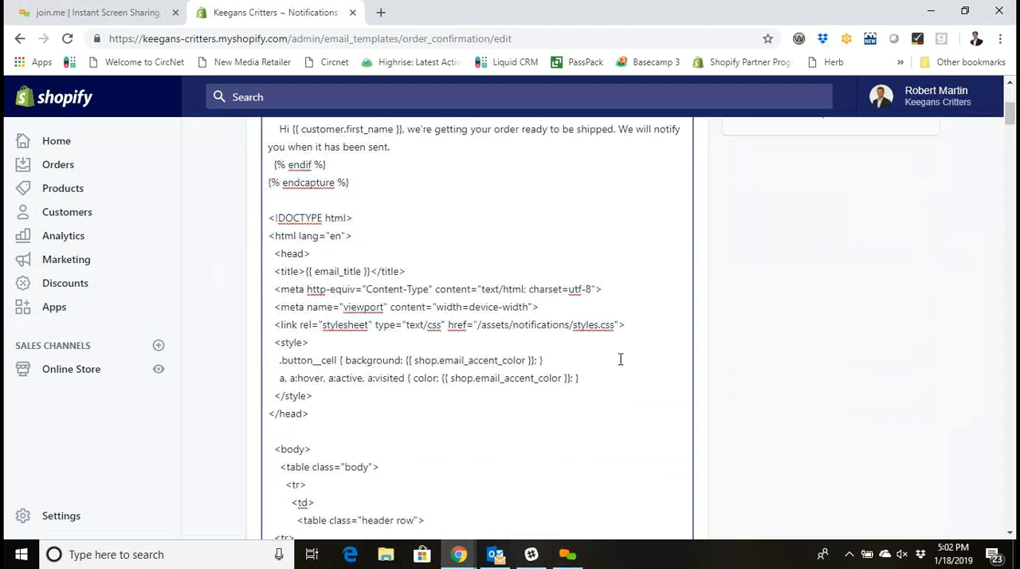
scroll("up", 3)
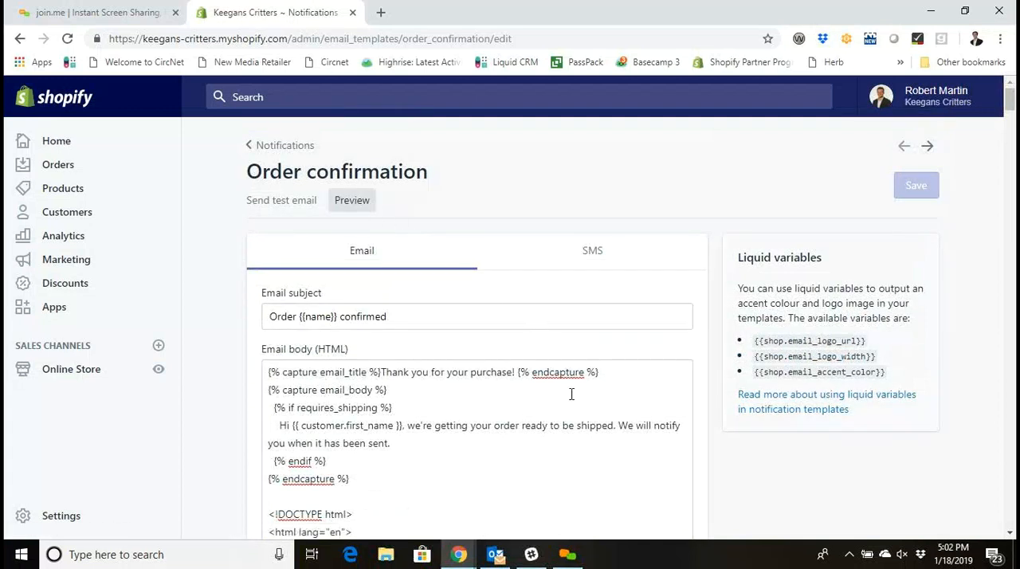
mouse_move(546, 360)
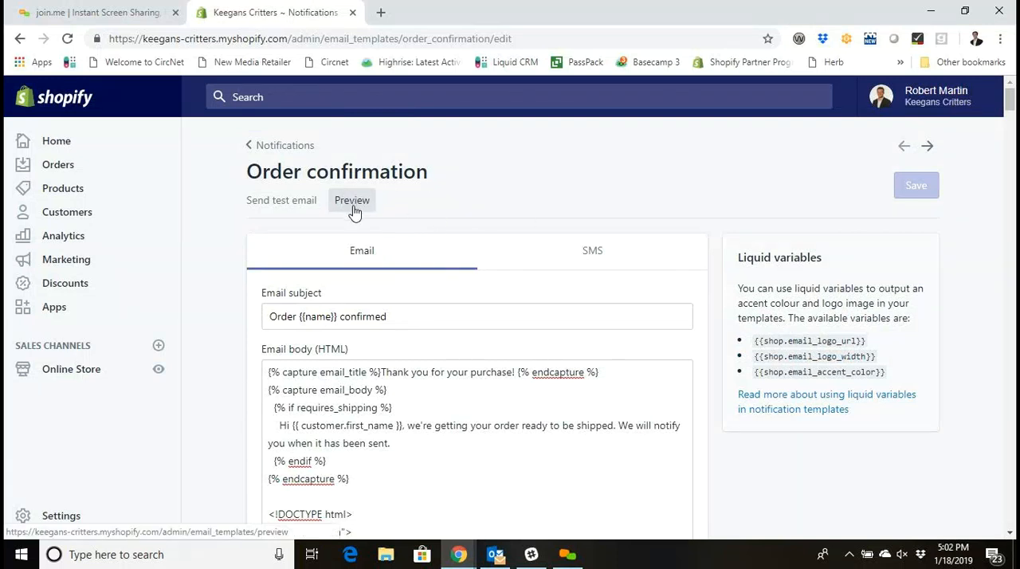
Step: Preview the Order confirmation email, close the preview, and go back to Notifications
left_click(352, 200)
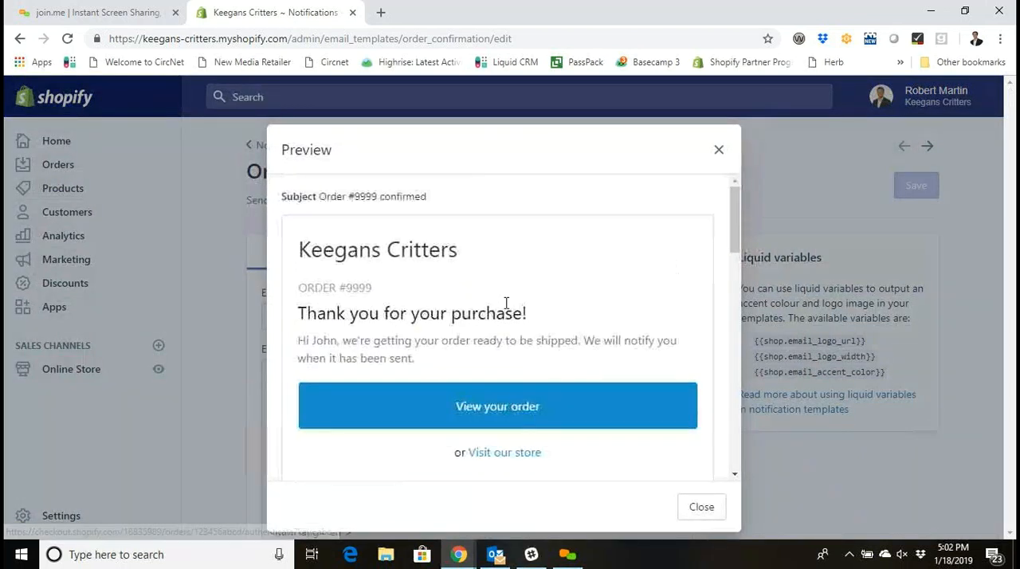
mouse_move(431, 263)
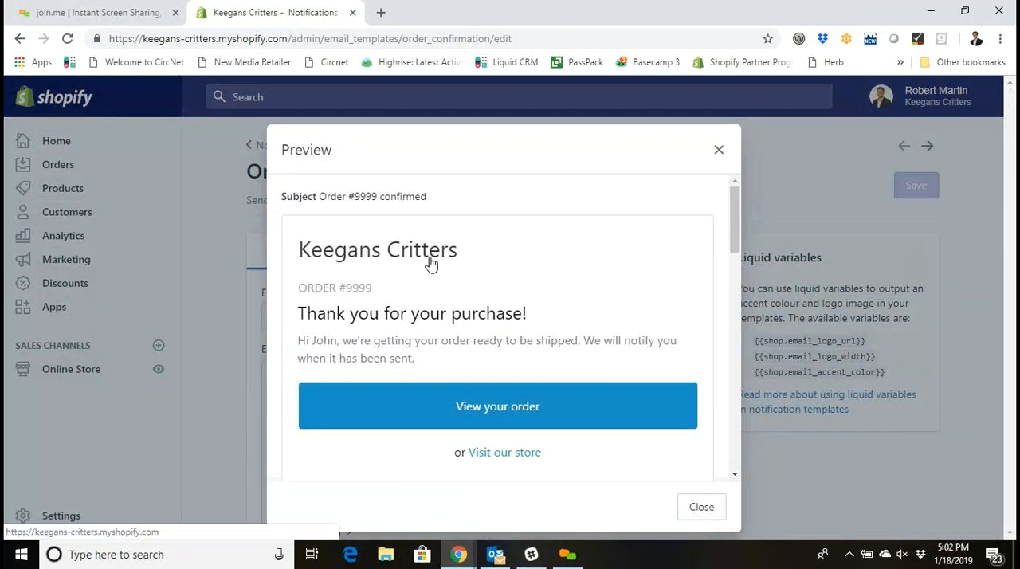
mouse_move(458, 411)
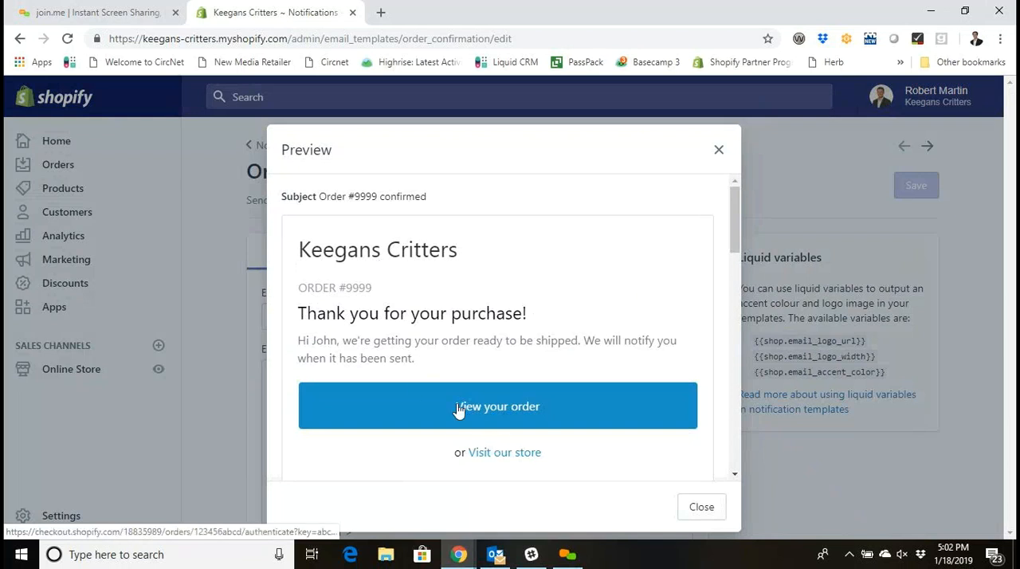
mouse_move(514, 399)
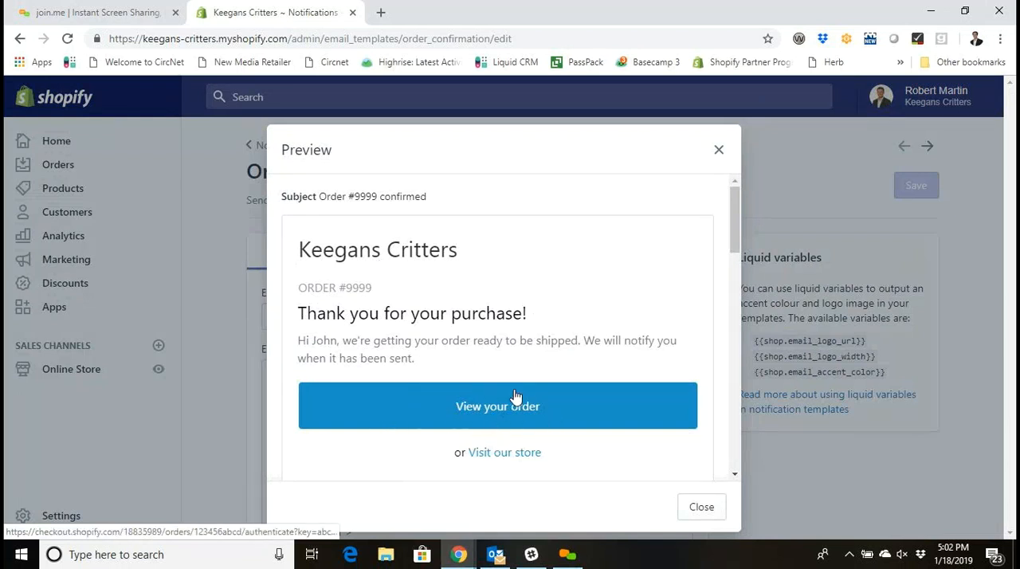
left_click(701, 507)
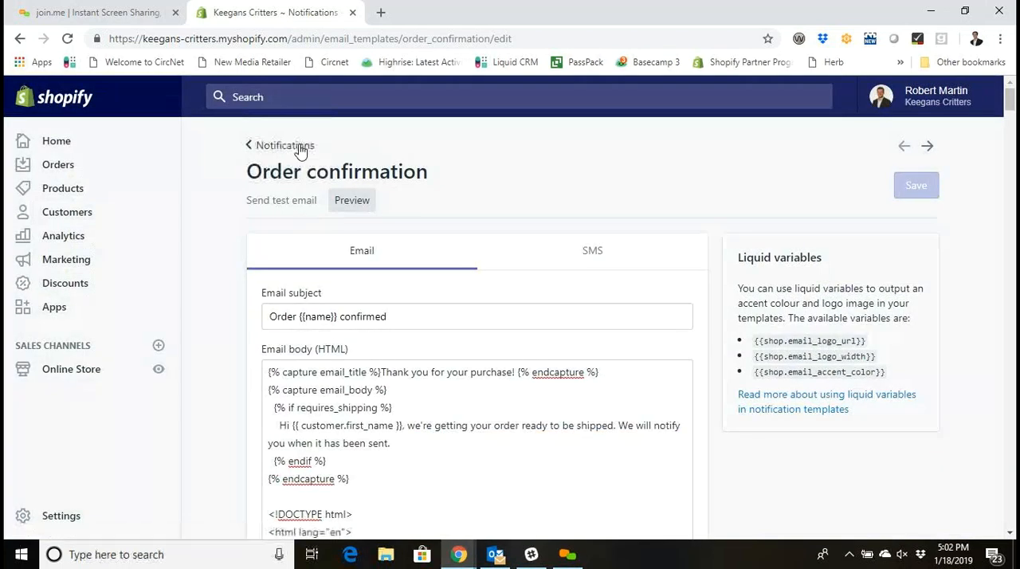
left_click(285, 145)
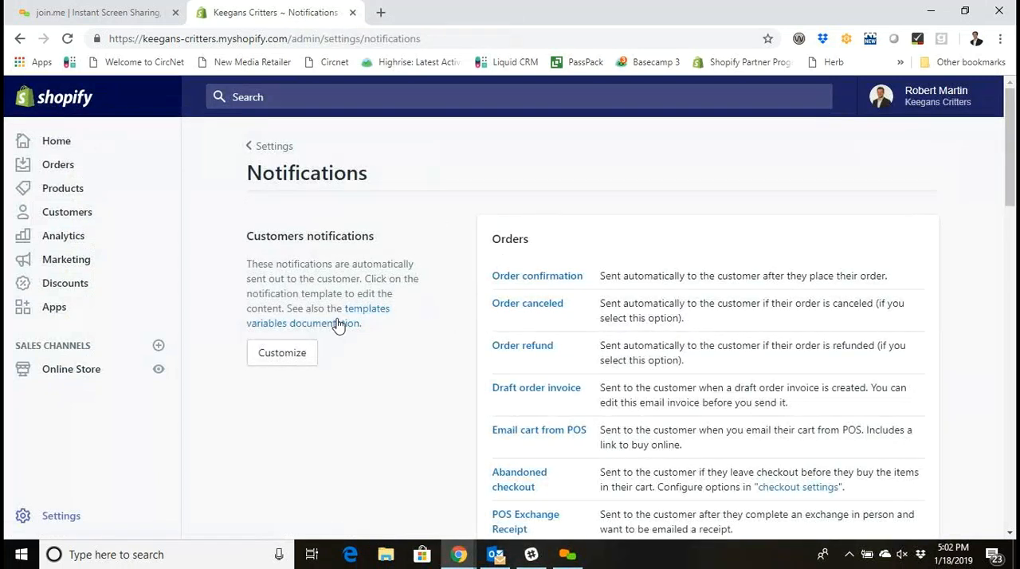
Step: Open Customize email templates and bring up the logo file picker
left_click(281, 353)
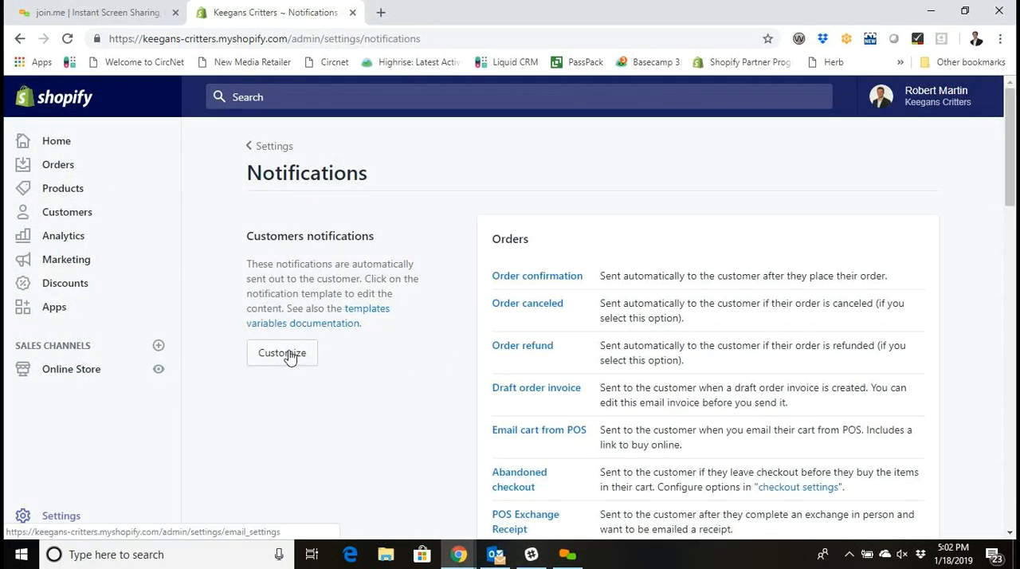
left_click(281, 353)
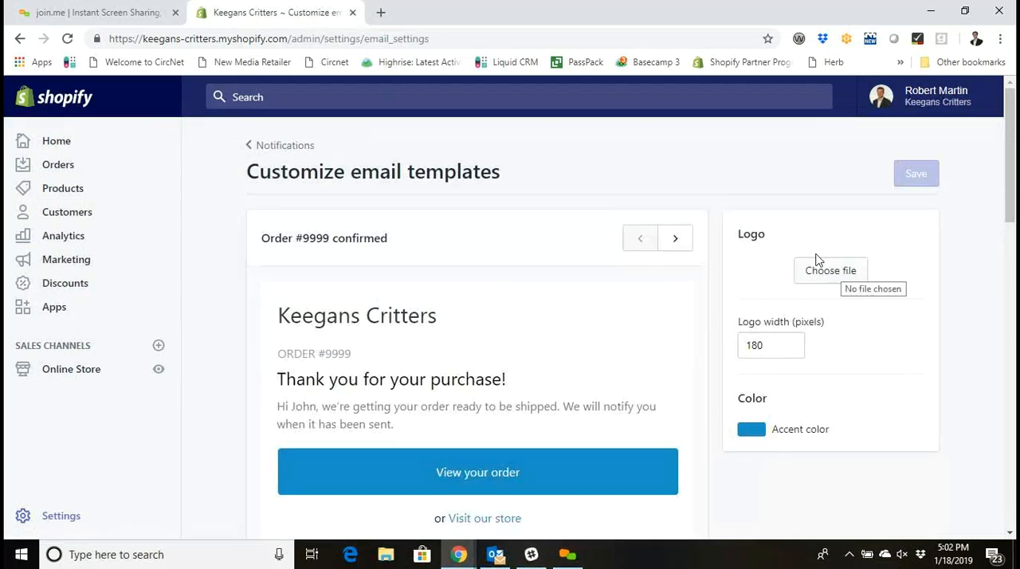
left_click(831, 271)
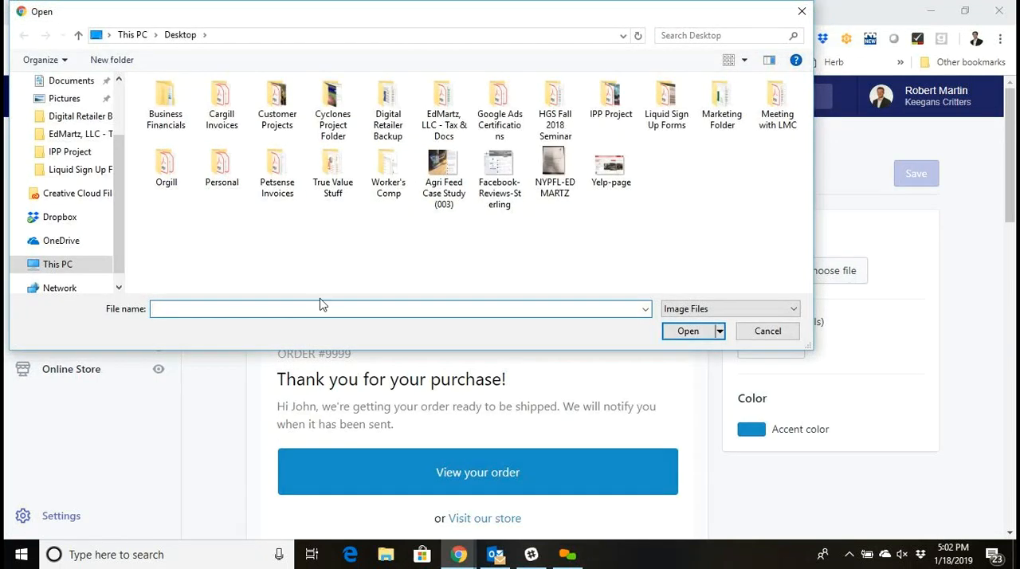
Step: Upload the Liquid logo from Pictures, remove it, then upload psw-logo instead
type("logo")
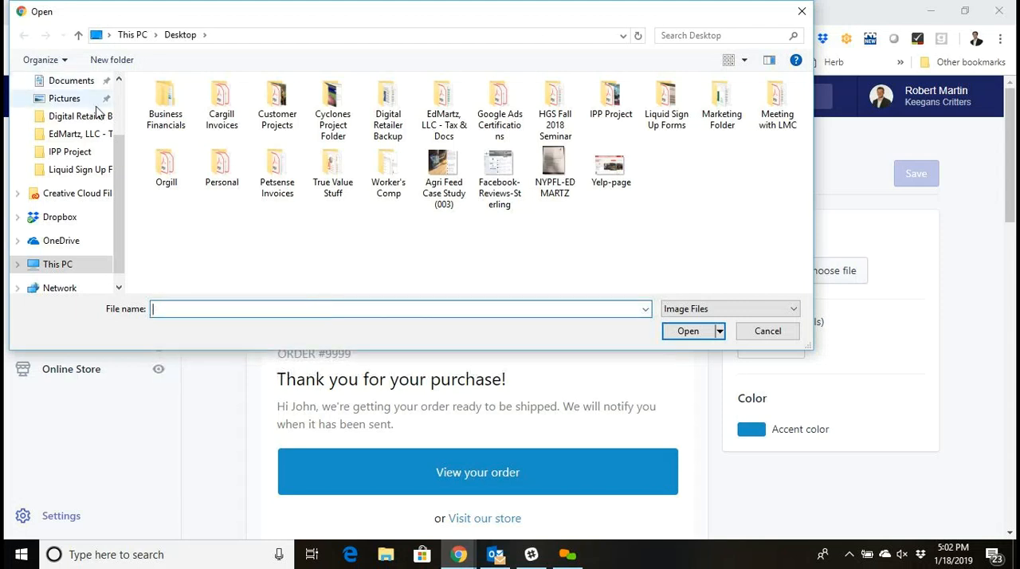
left_click(64, 98)
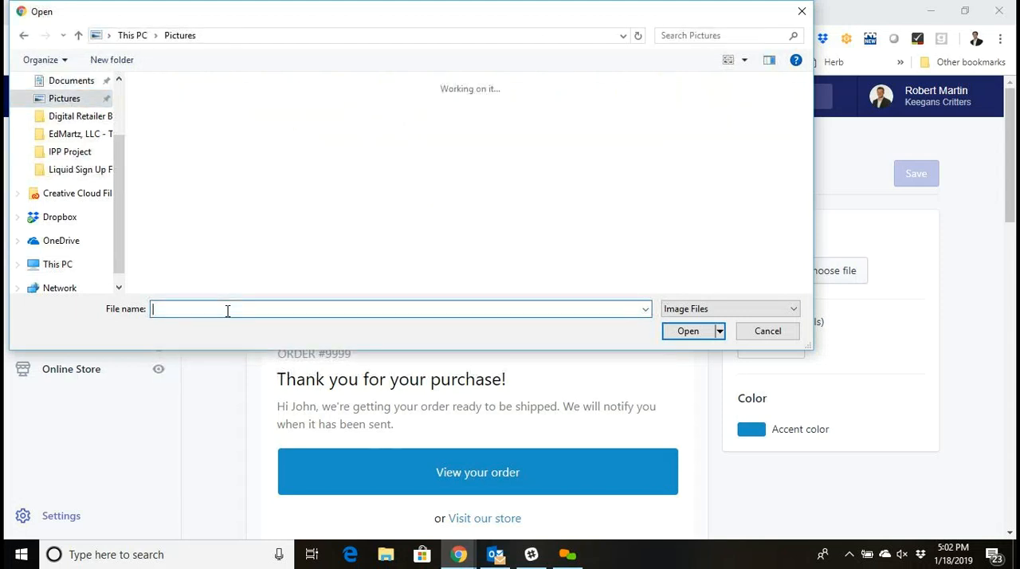
type("logo")
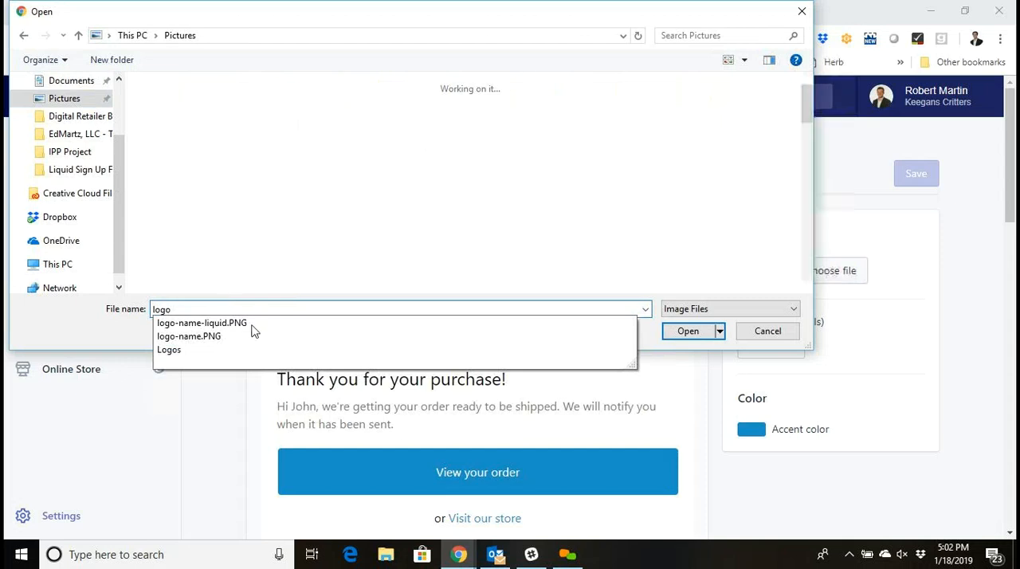
left_click(201, 323)
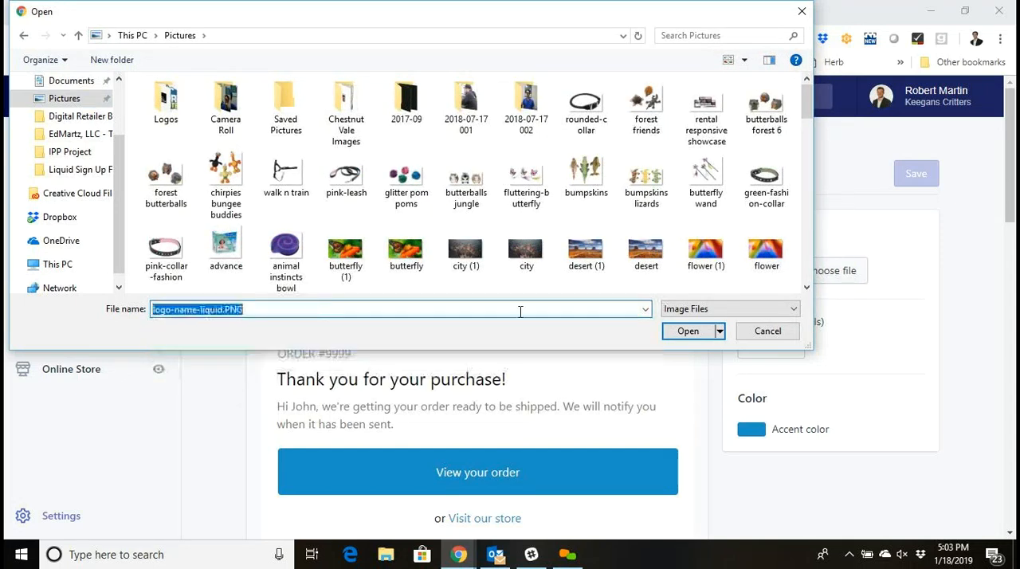
left_click(687, 331)
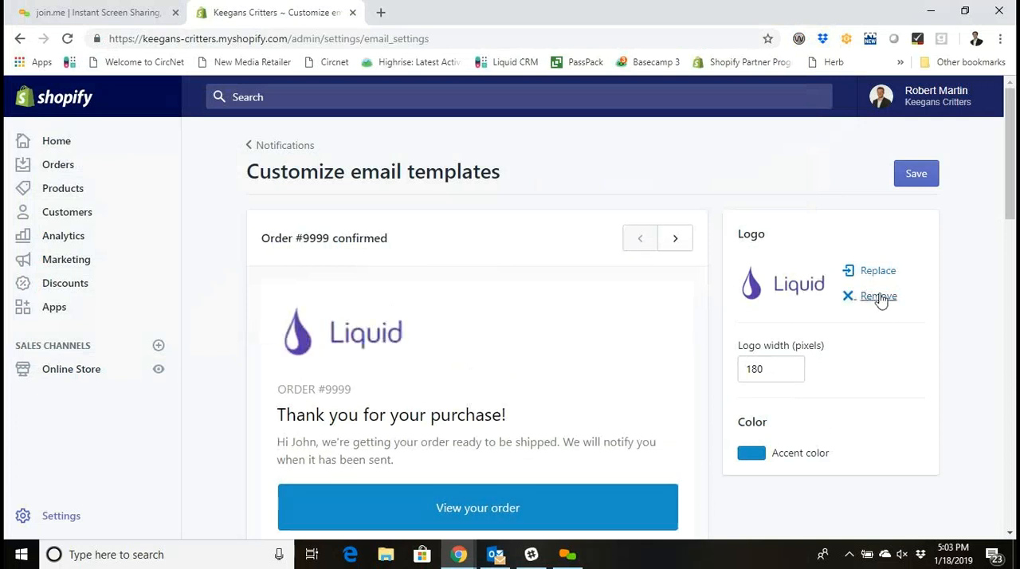
left_click(878, 270)
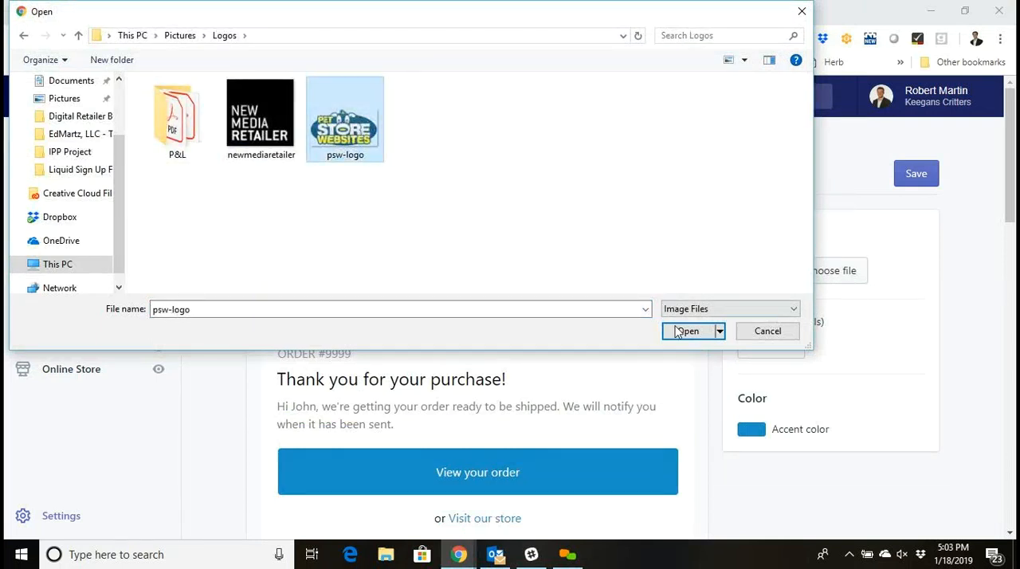
left_click(687, 331)
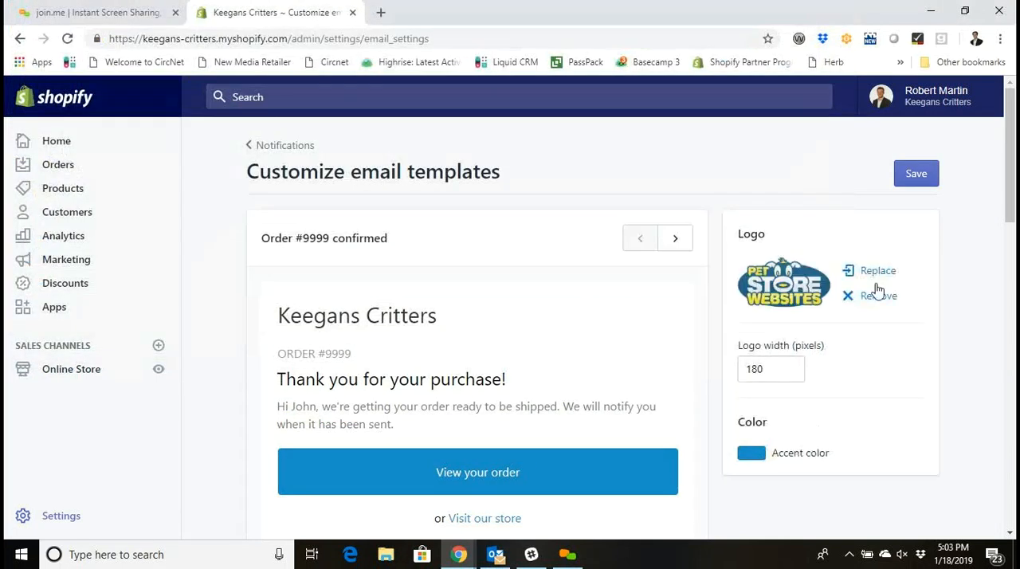
Step: Change the email accent colour from blue to red (#c63119) using the hue slider
scroll("down", 3)
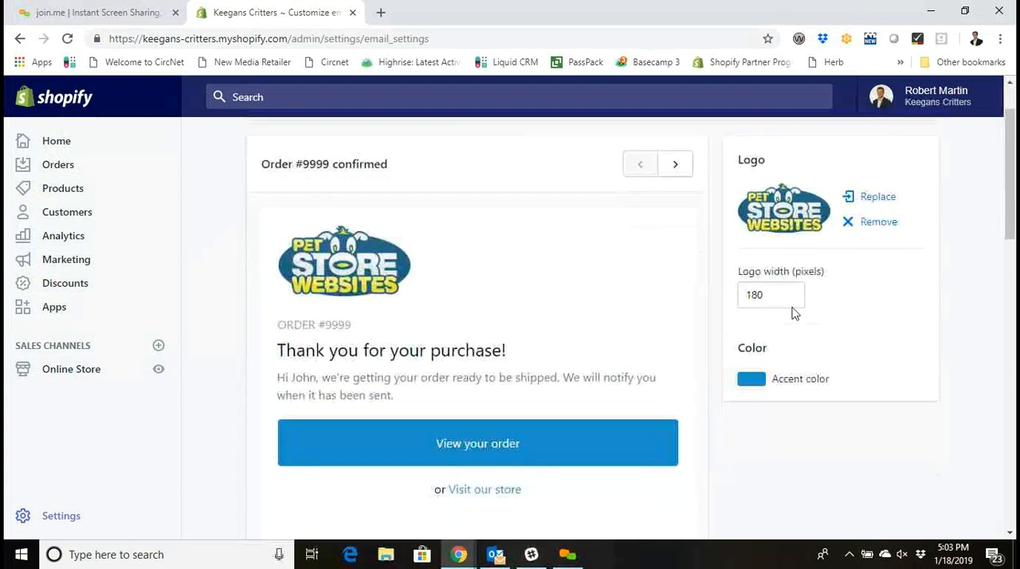
left_click(790, 291)
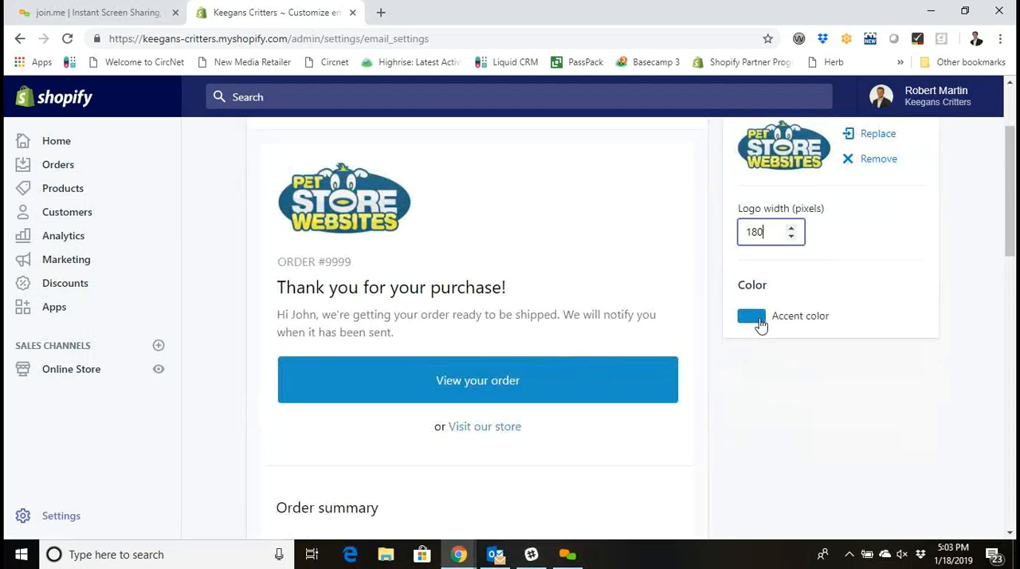
left_click(751, 316)
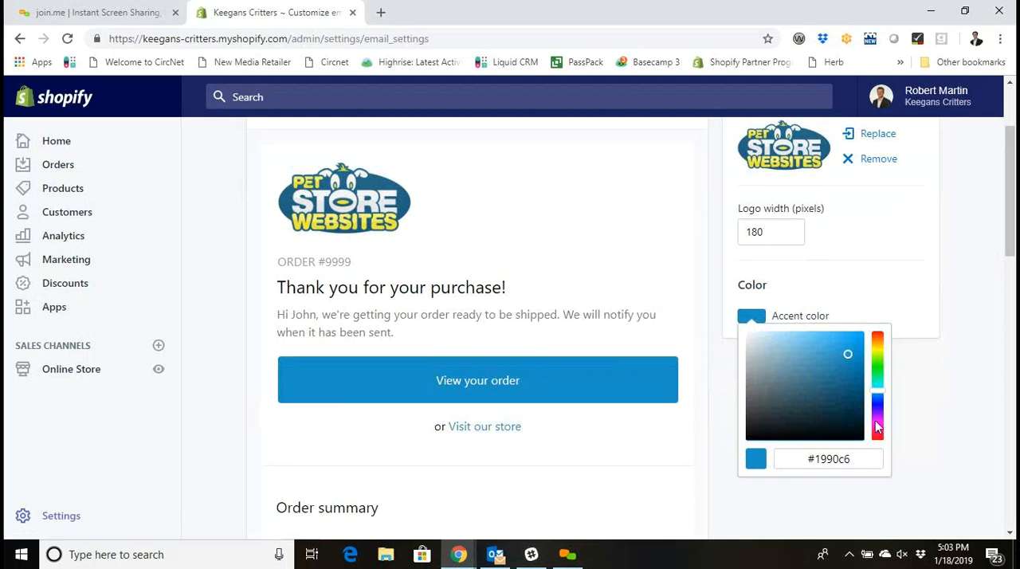
left_click(878, 420)
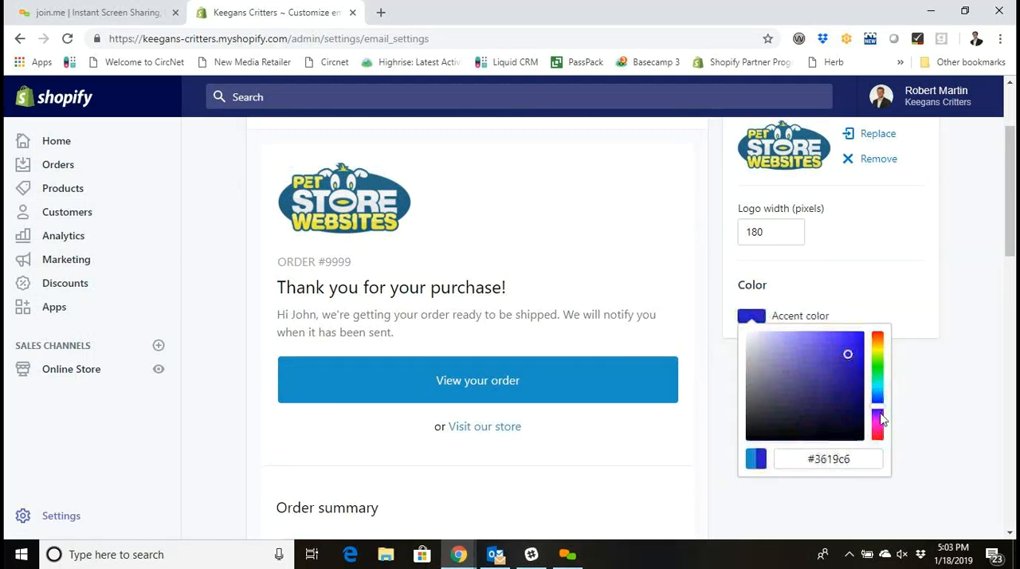
left_click(877, 430)
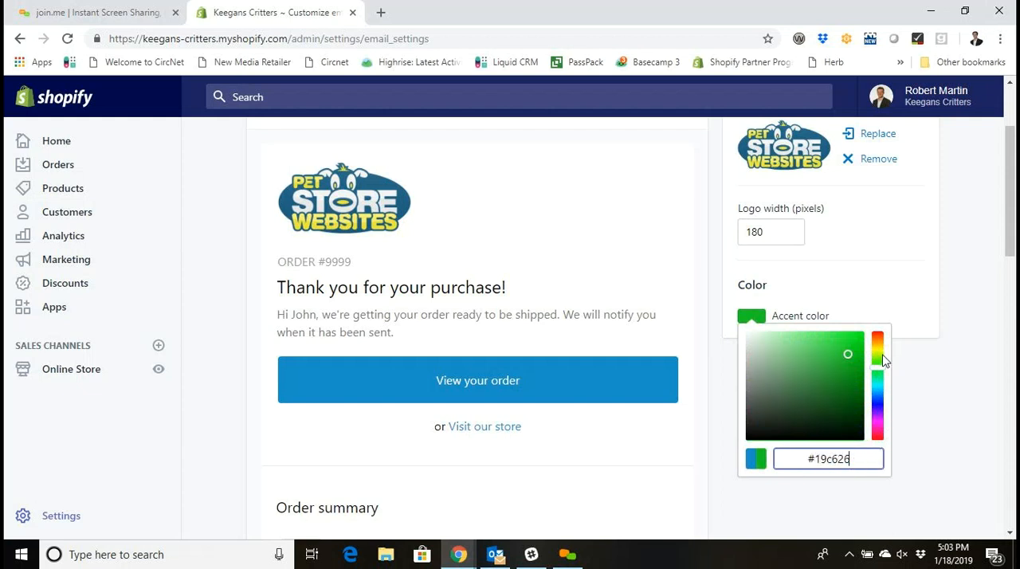
left_click(877, 337)
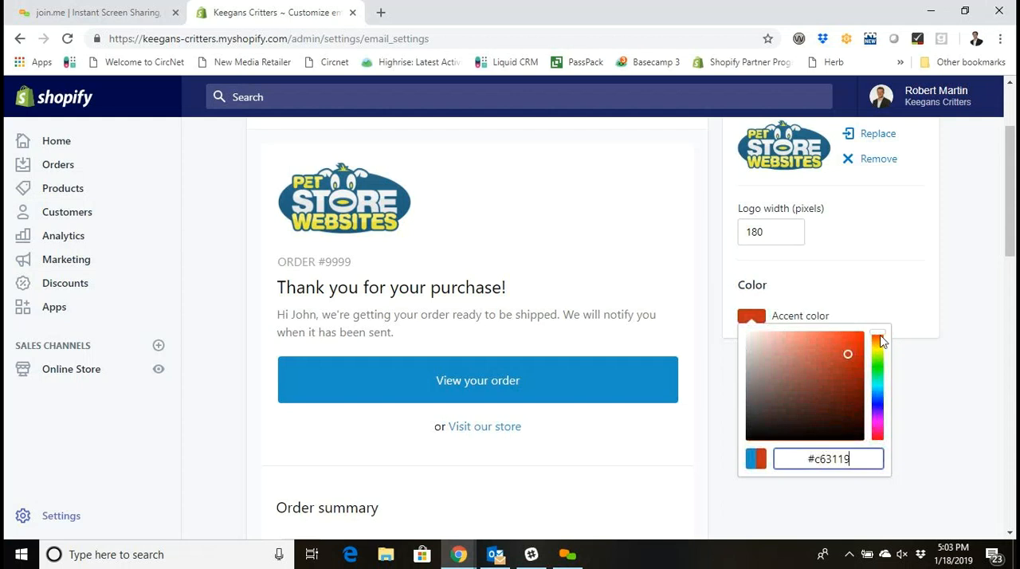
left_click(851, 375)
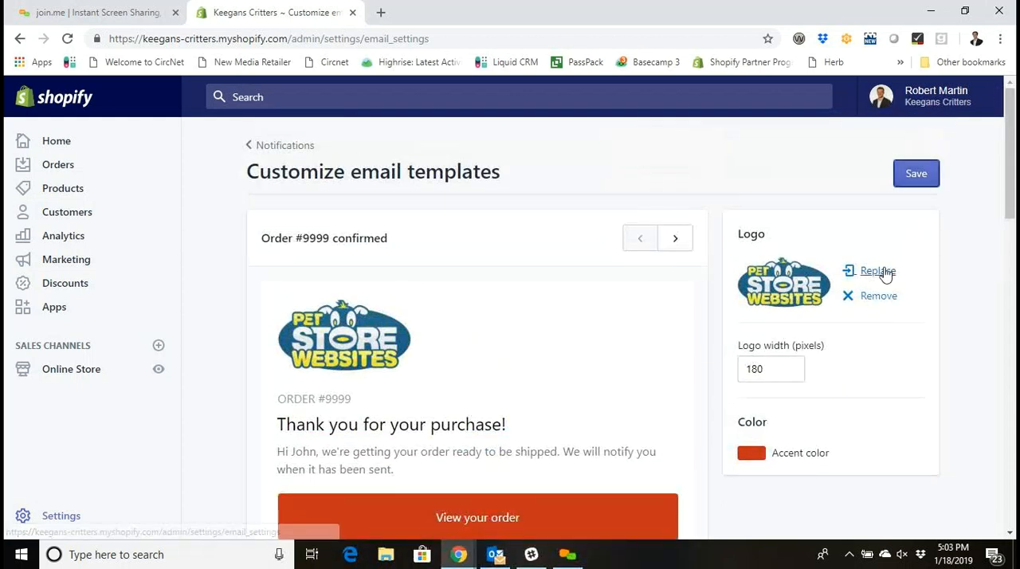
Step: Increase the logo width to 184 pixels and save the email template style
left_click(916, 173)
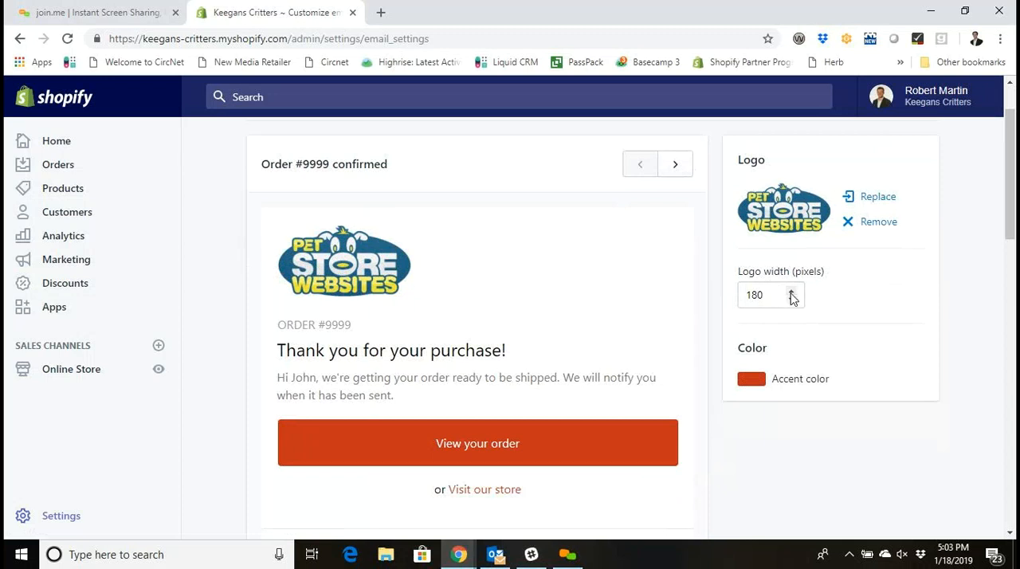
left_click(790, 291)
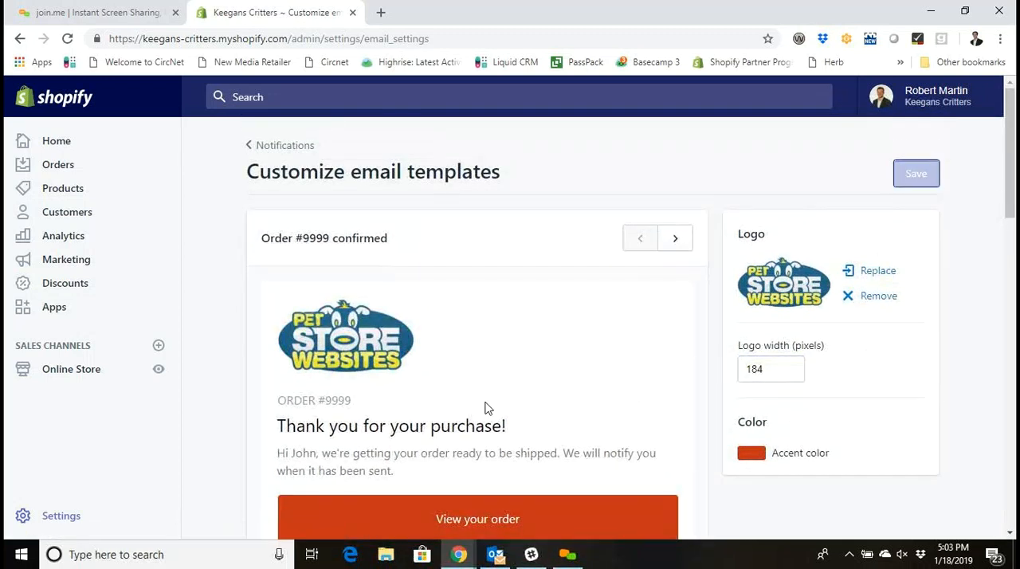
left_click(916, 173)
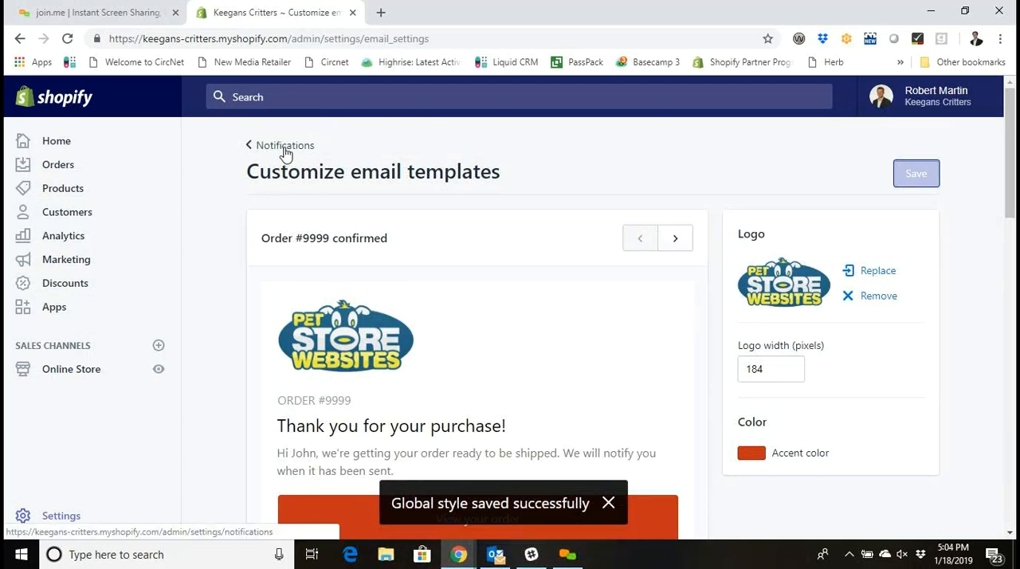
Step: Preview the Shipping update email showing the psw-logo and red button, then close it
left_click(284, 145)
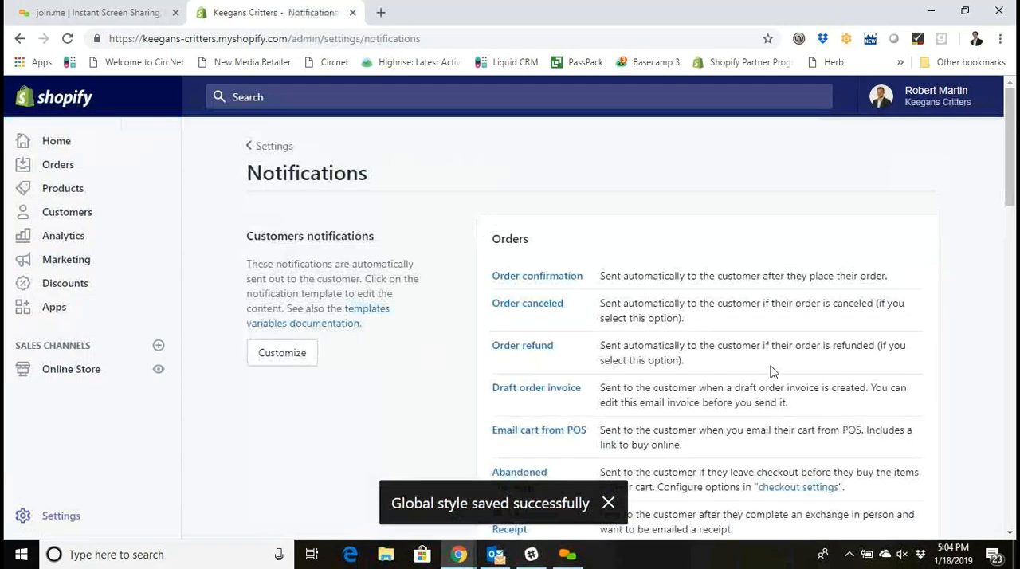
scroll("down", 3)
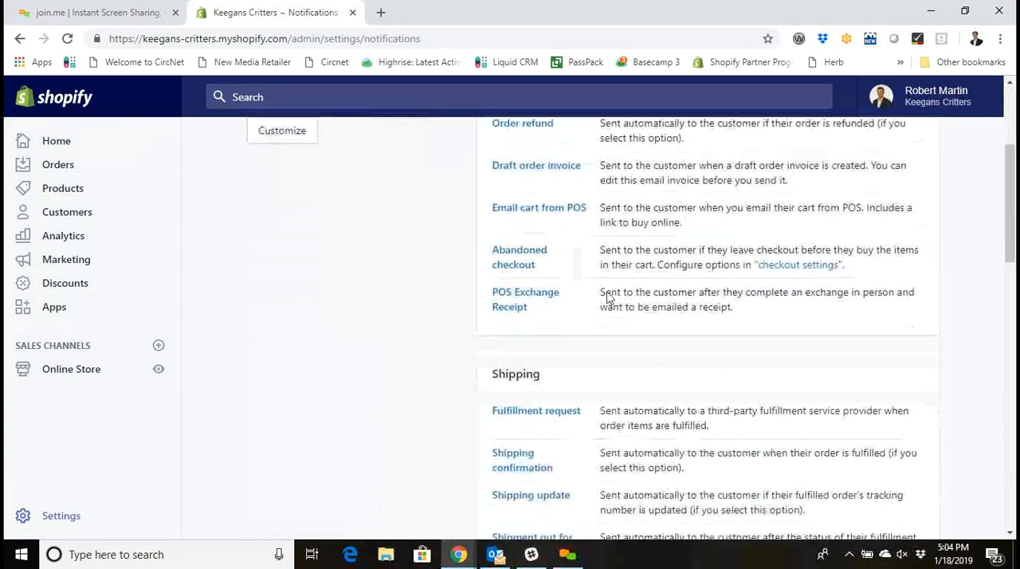
scroll("down", 3)
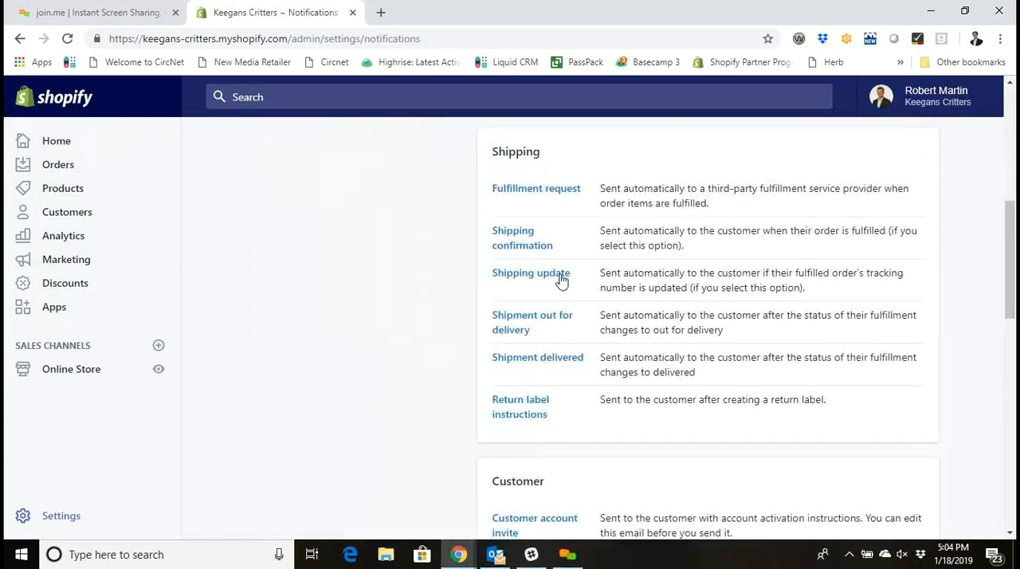
left_click(531, 273)
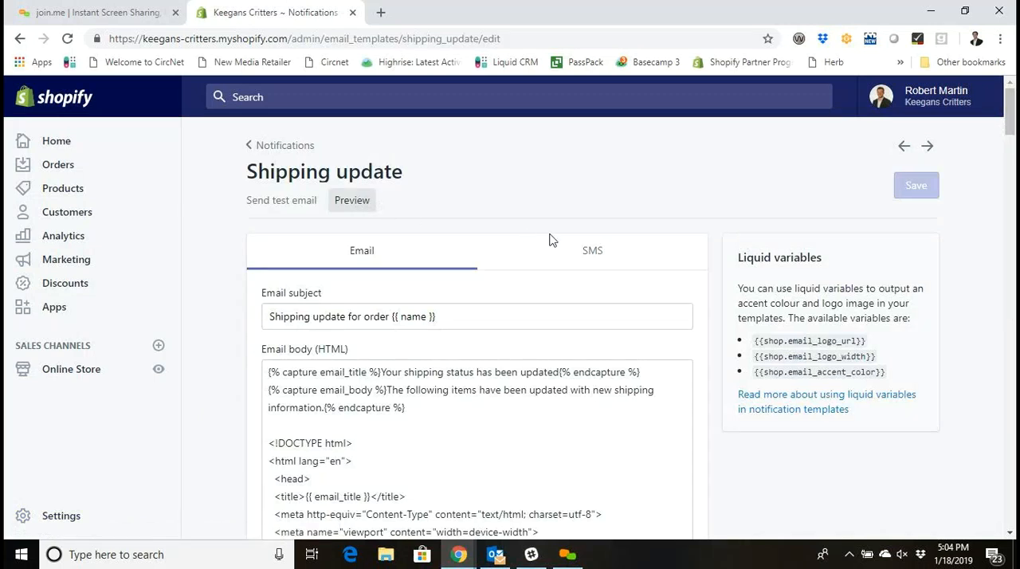
left_click(352, 200)
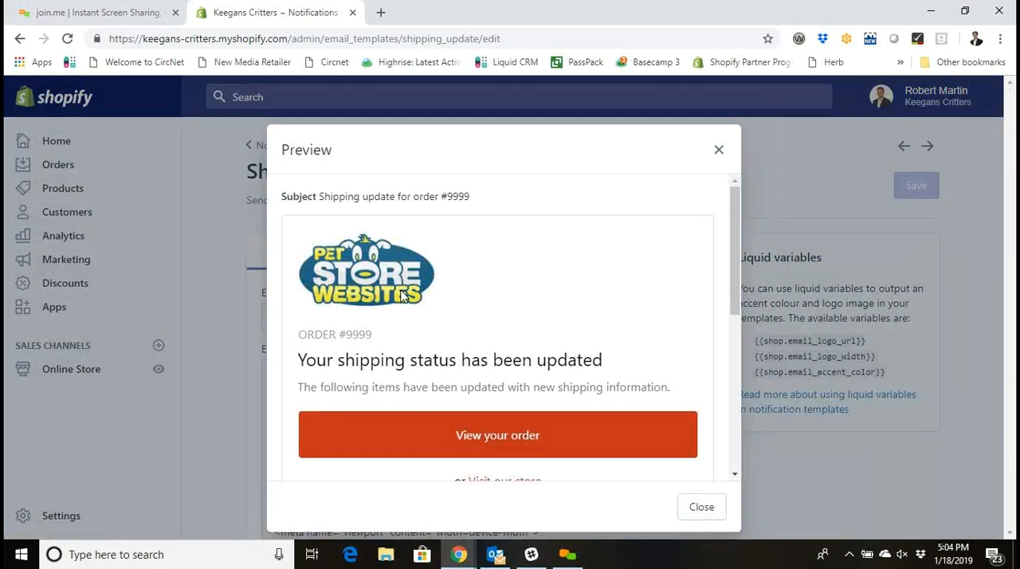
scroll("down", 3)
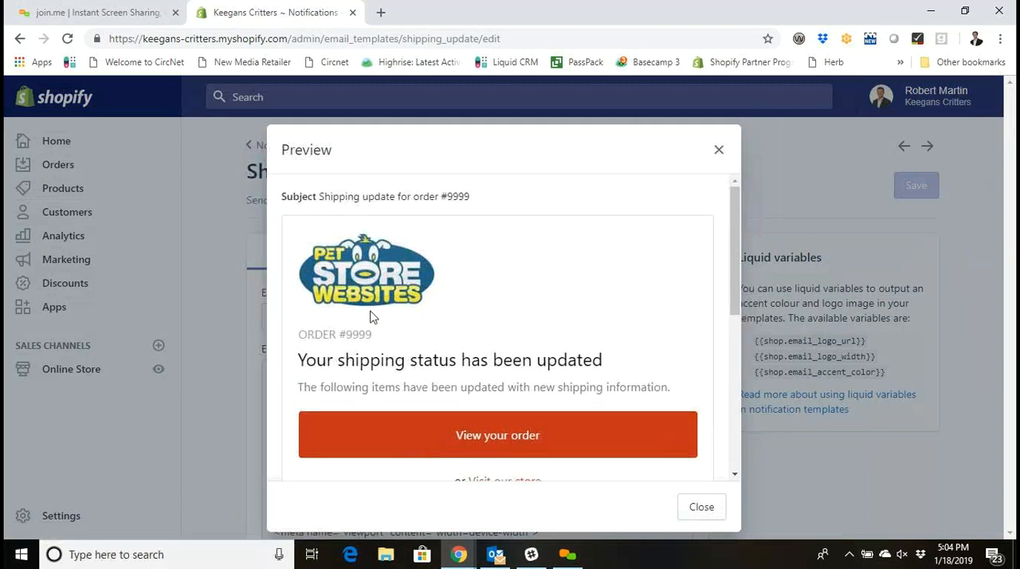
mouse_move(729, 518)
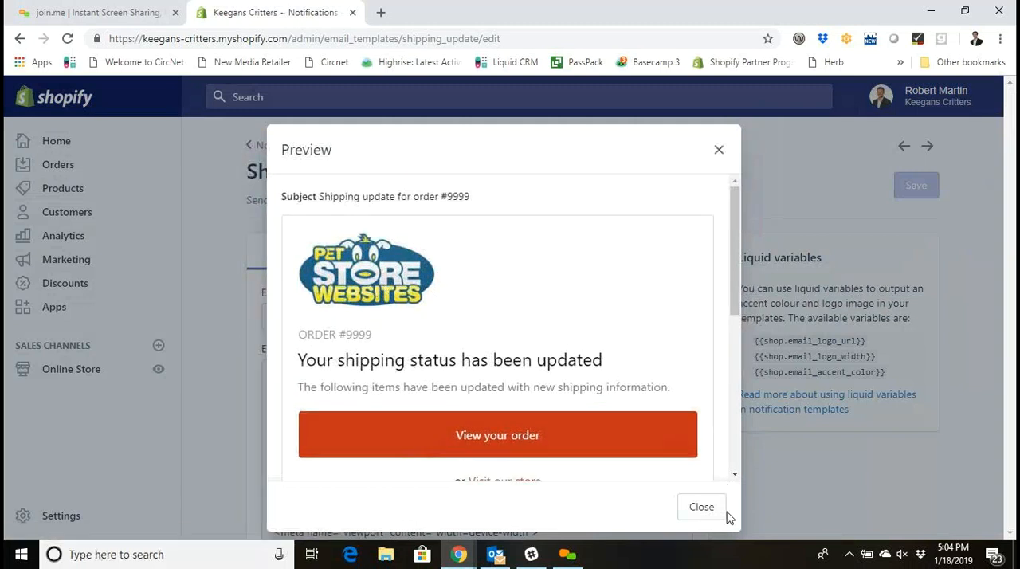
left_click(702, 507)
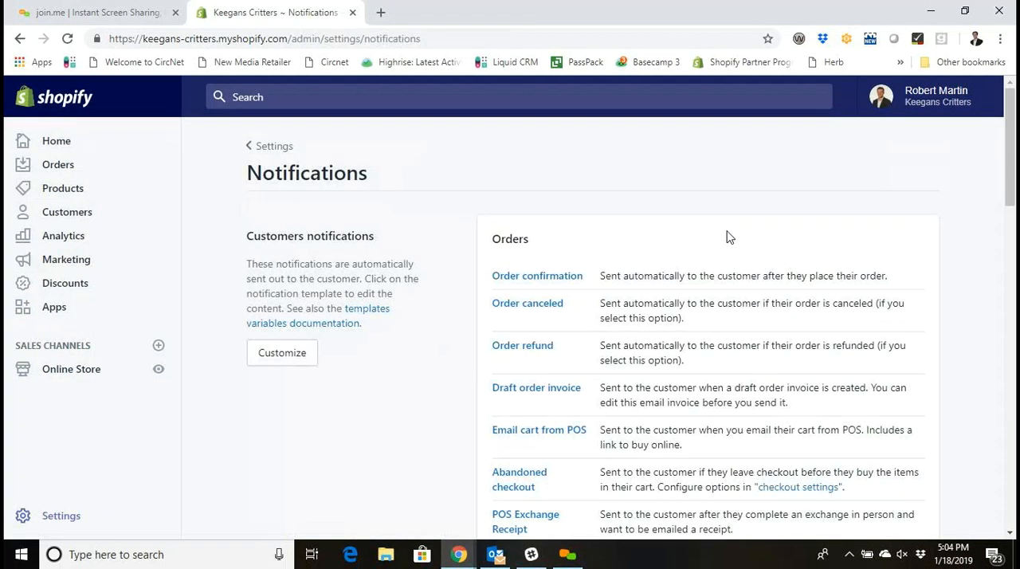
mouse_move(618, 83)
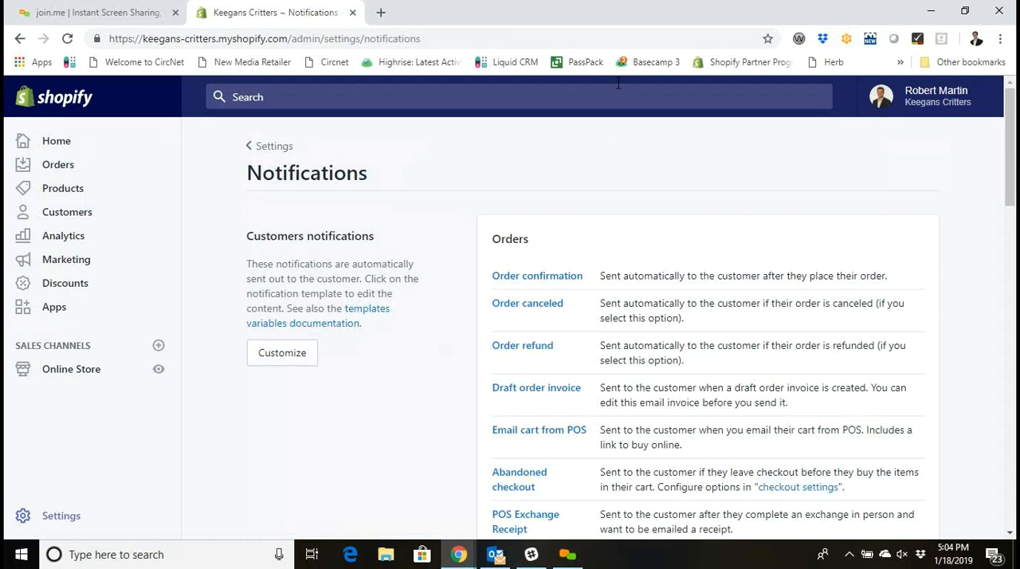